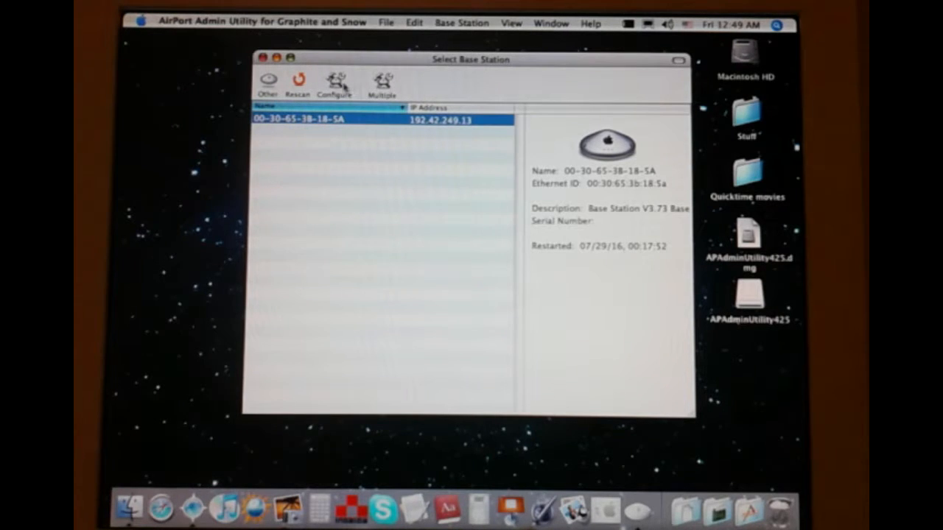
Step: Configure the found base station and confirm the administrator password in the Authenticate dialog
{"action": "left_click", "coordinate": [336, 81]}
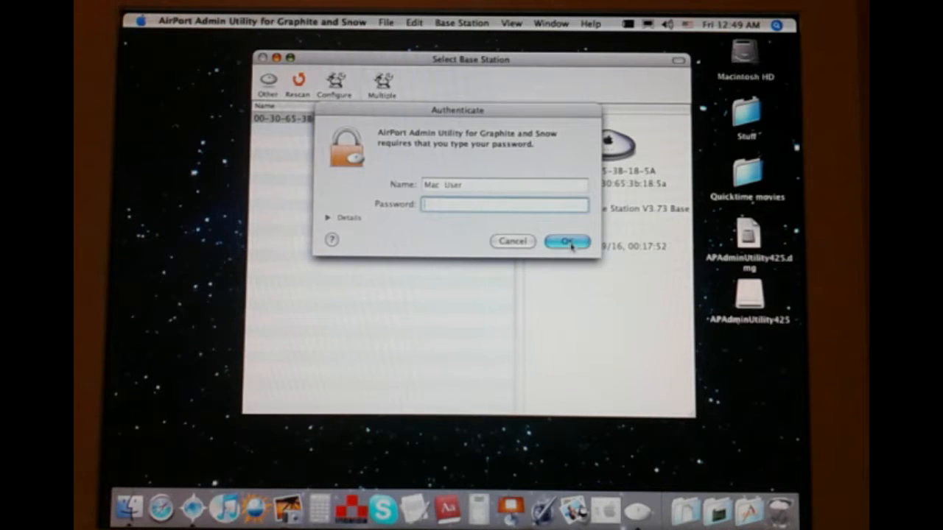
{"action": "left_click", "coordinate": [565, 241]}
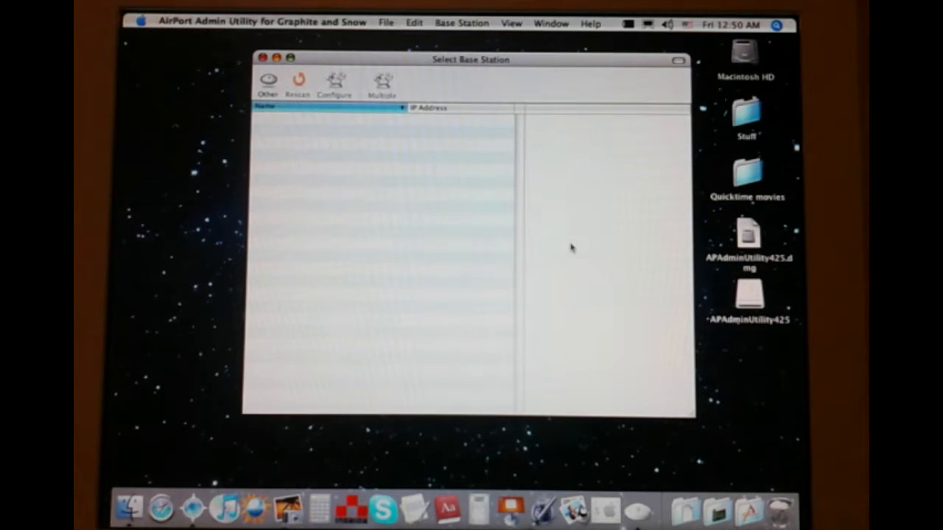
Step: Rescan the network, finding 'Base Station' at 192.168.1.100 running firmware V3.84
{"action": "left_click", "coordinate": [298, 81]}
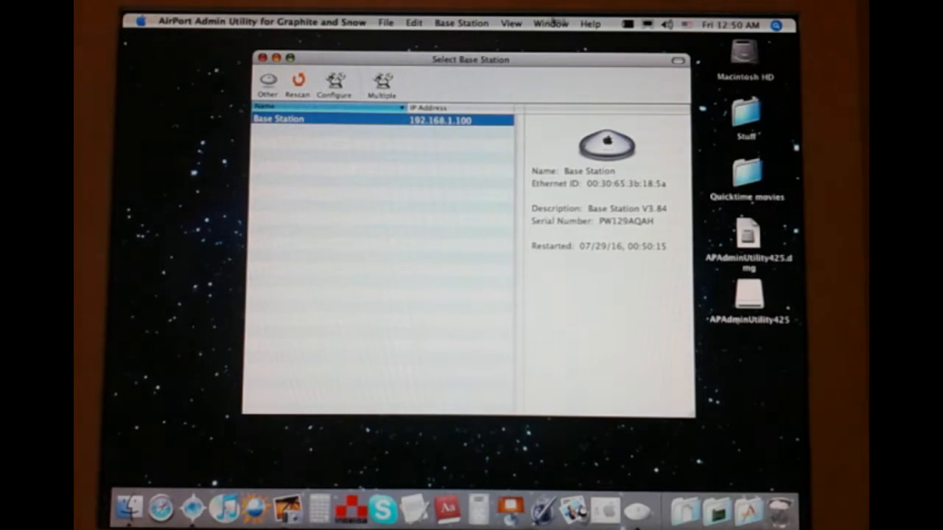
{"action": "mouse_move", "coordinate": [439, 67]}
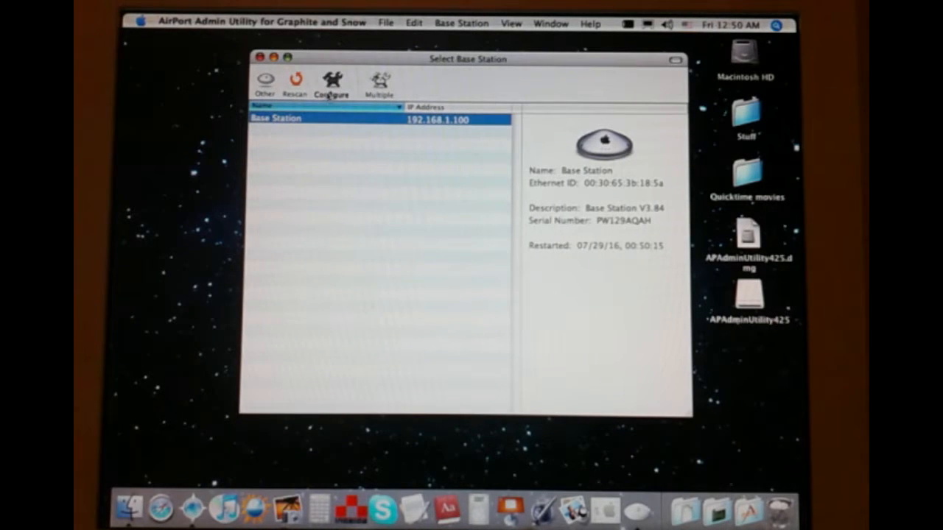
{"action": "mouse_move", "coordinate": [357, 203]}
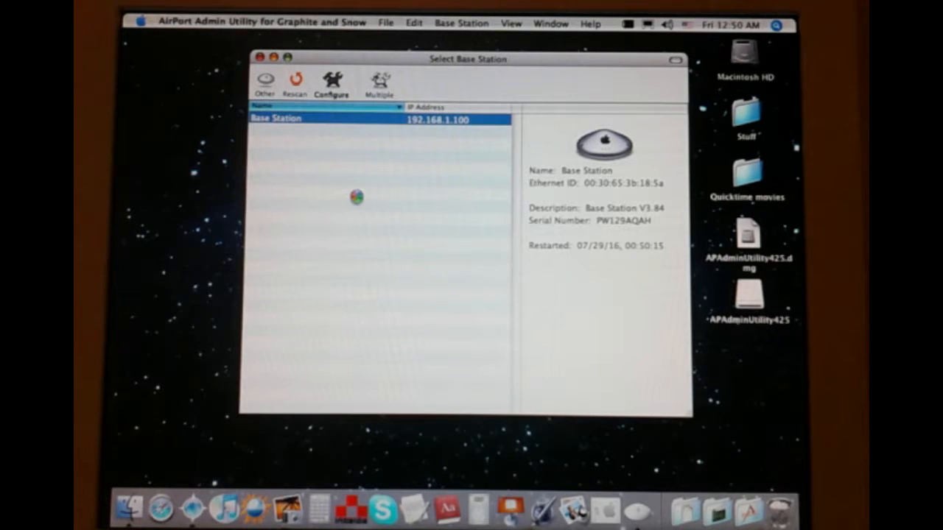
{"action": "mouse_move", "coordinate": [361, 193]}
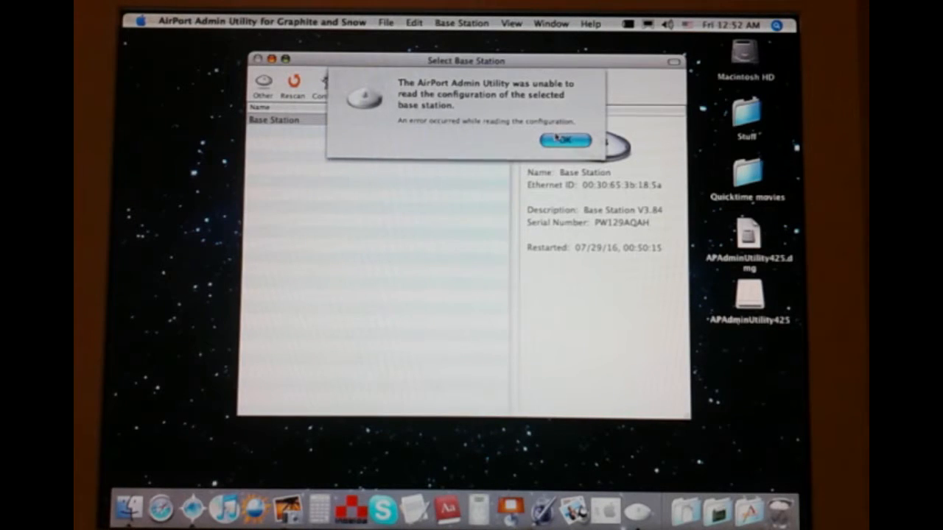
Step: Dismiss the read error and bring up the Base Station configuration for 'Apple Network 3b185a'
{"action": "left_click", "coordinate": [566, 139]}
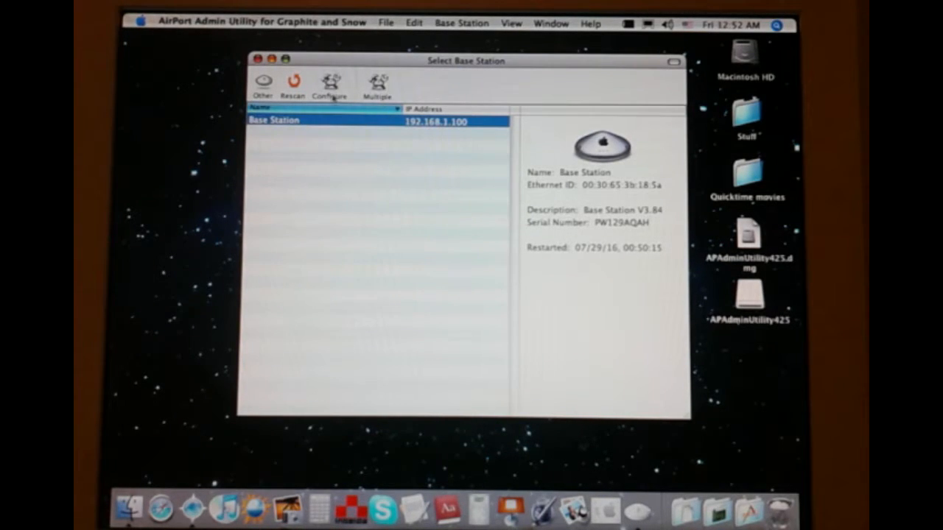
{"action": "left_click", "coordinate": [330, 83]}
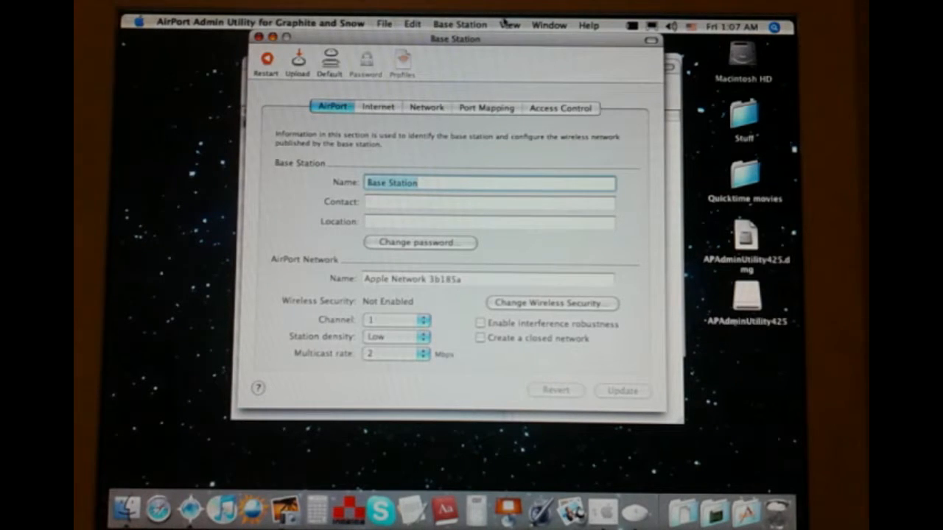
{"action": "mouse_move", "coordinate": [519, 47]}
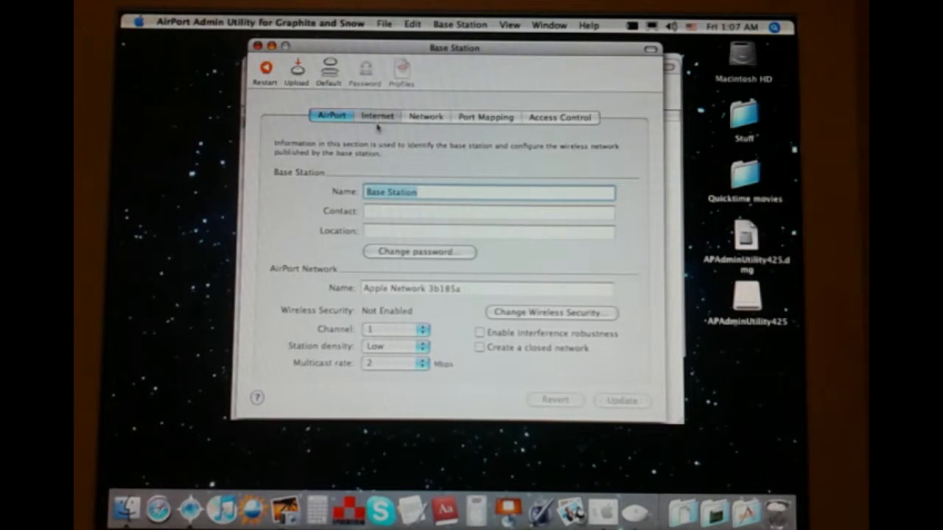
{"action": "left_click", "coordinate": [377, 115]}
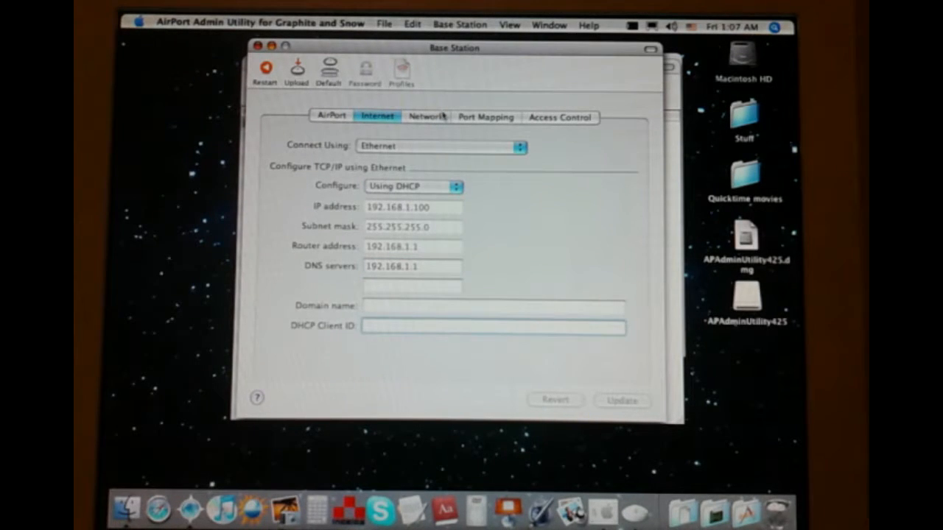
{"action": "left_click", "coordinate": [439, 146]}
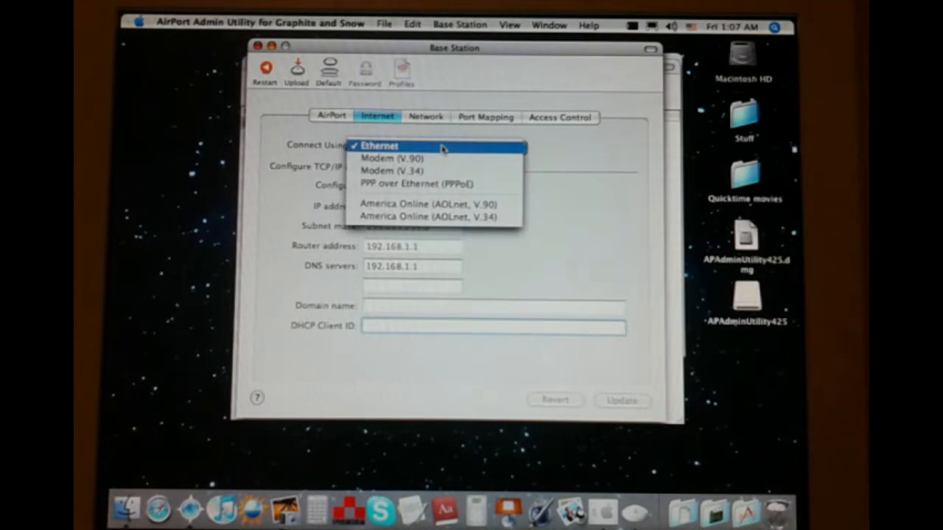
{"action": "left_click", "coordinate": [377, 146]}
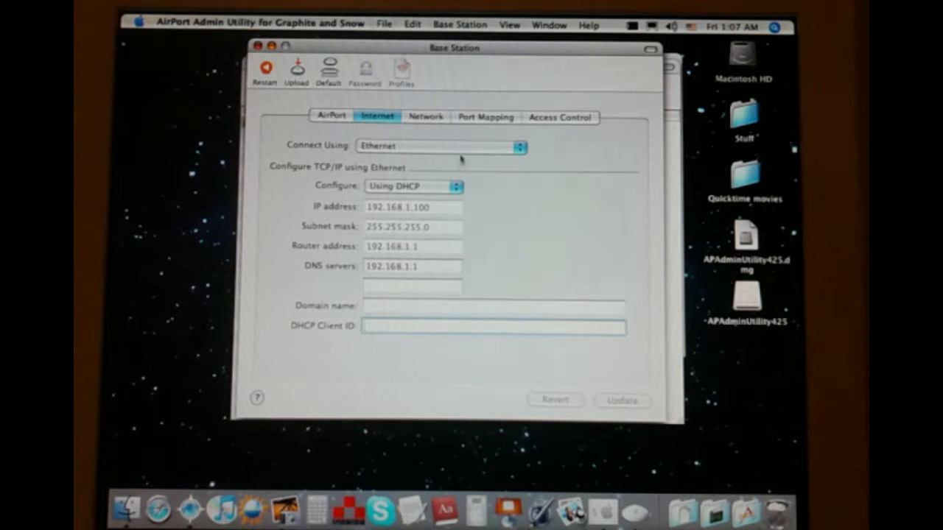
{"action": "left_click", "coordinate": [440, 146]}
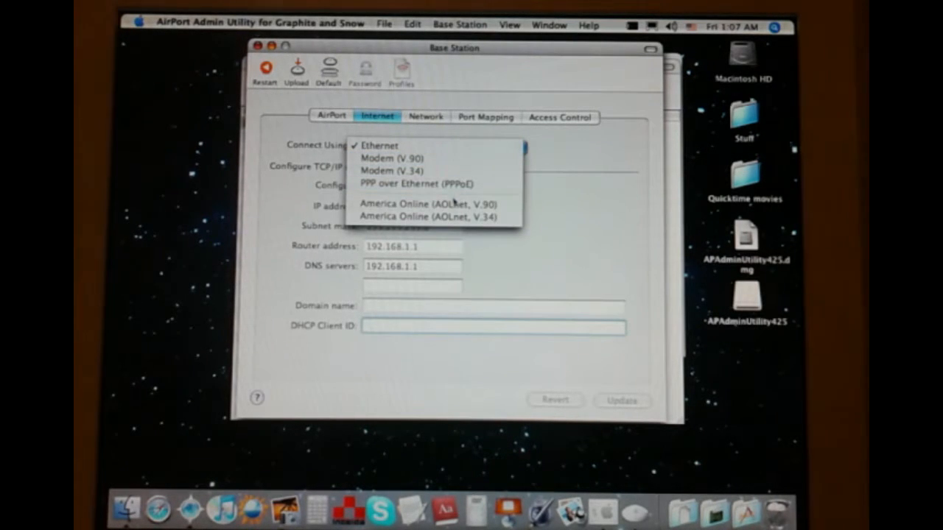
{"action": "mouse_move", "coordinate": [434, 216]}
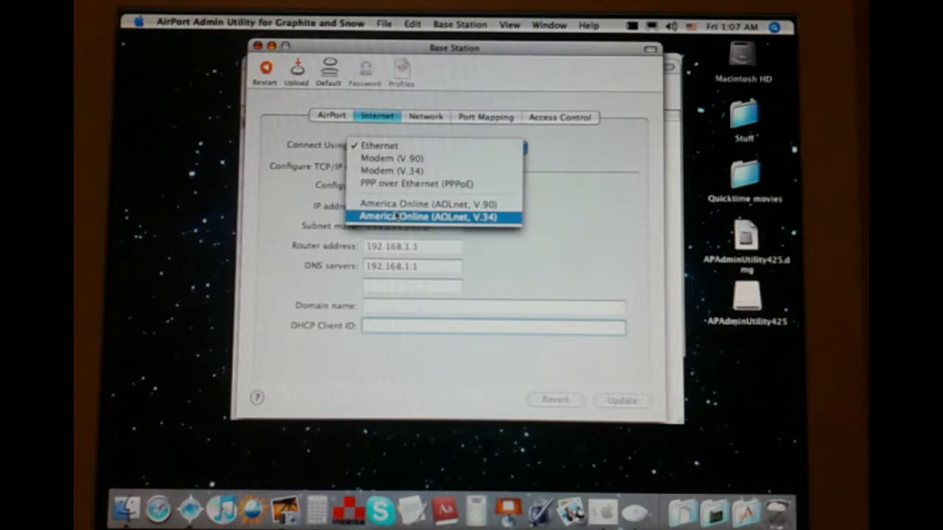
{"action": "left_click", "coordinate": [424, 116]}
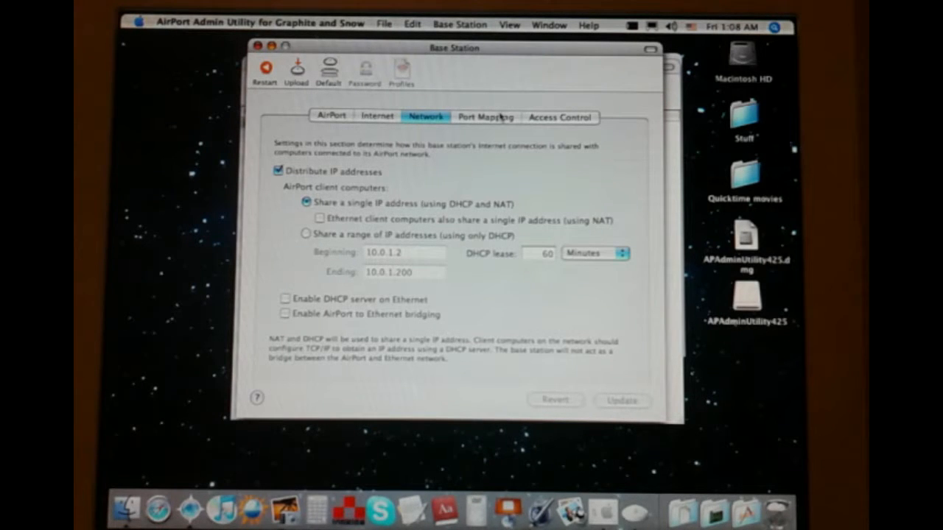
{"action": "left_click", "coordinate": [559, 118]}
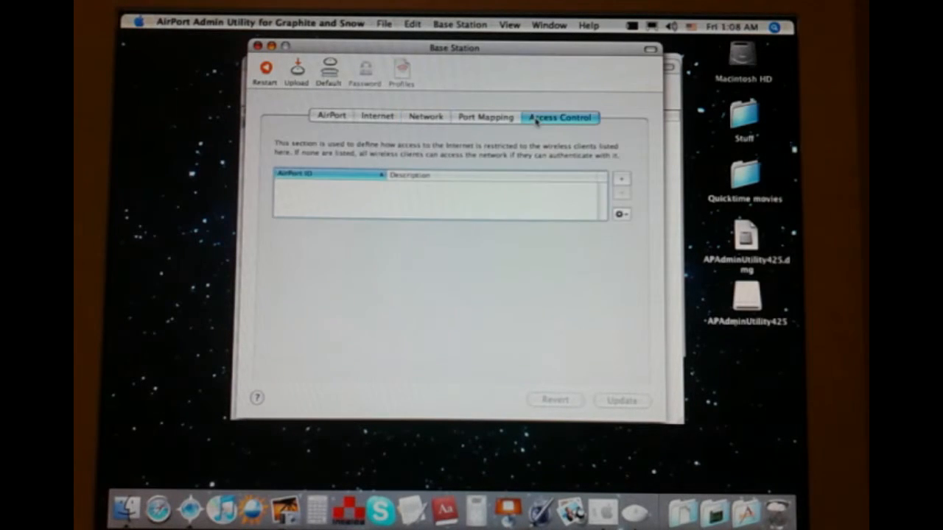
{"action": "left_click", "coordinate": [330, 116]}
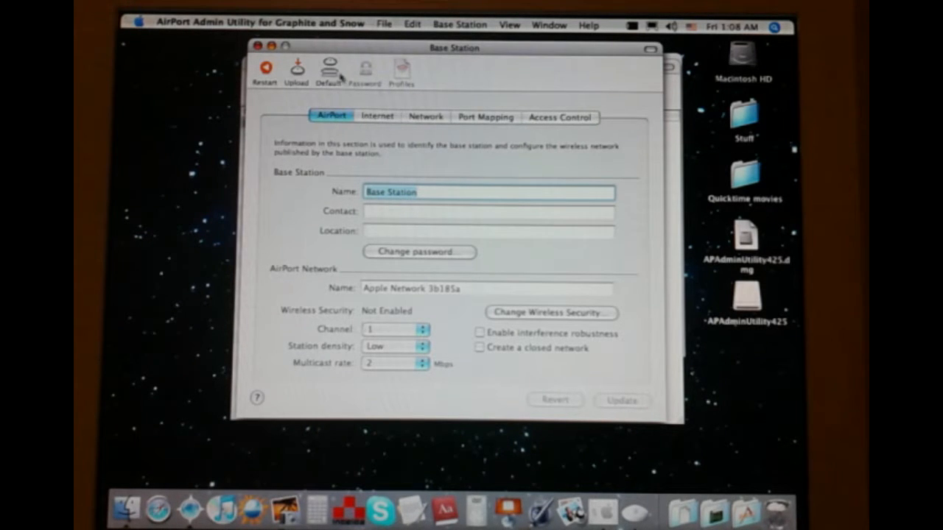
Step: Upload the new base station software, accepting the disconnect warning and acknowledging success
{"action": "left_click", "coordinate": [296, 70]}
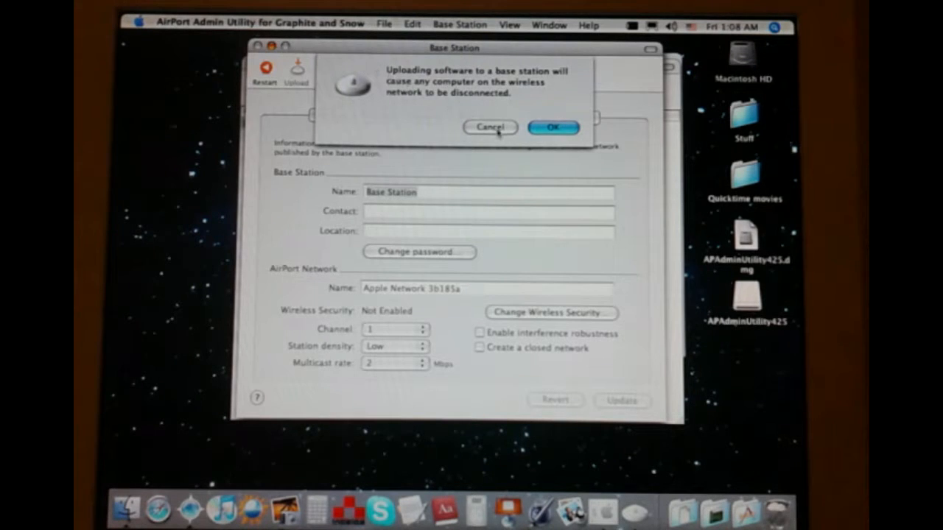
{"action": "left_click", "coordinate": [489, 127]}
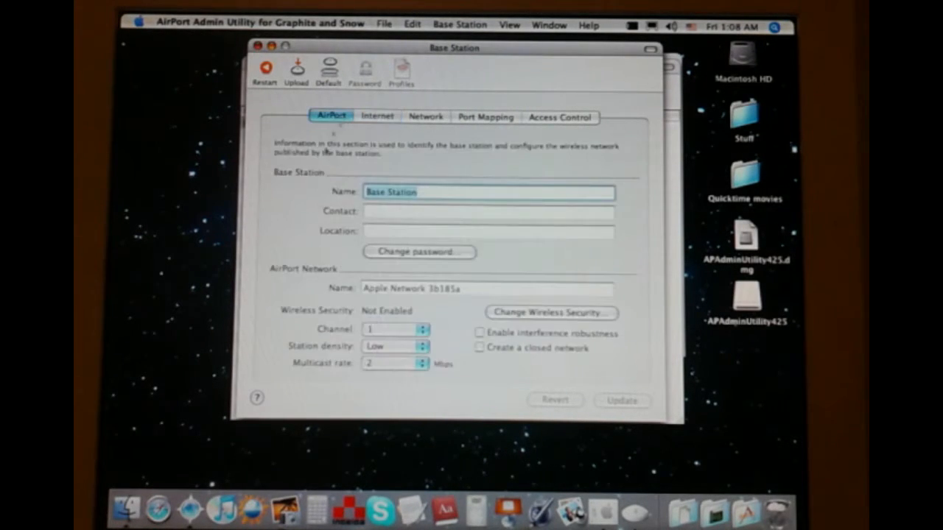
{"action": "left_click", "coordinate": [296, 71]}
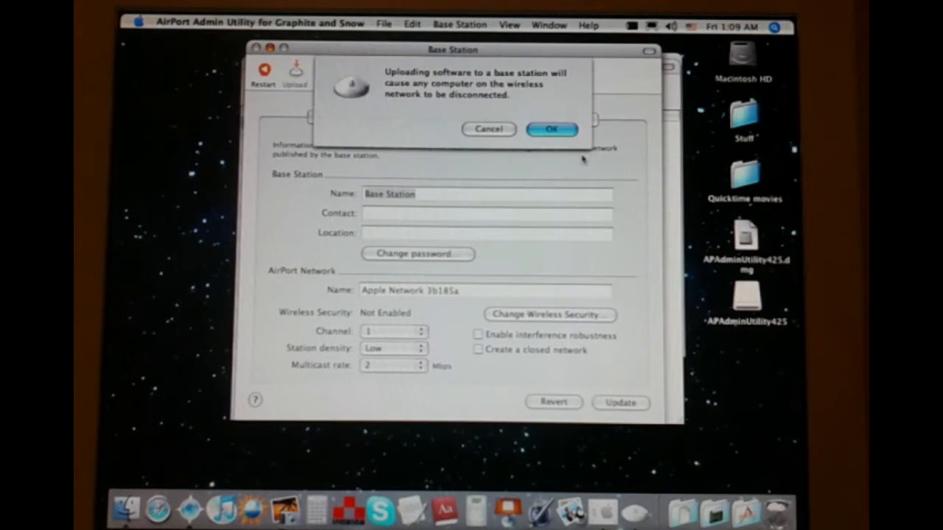
{"action": "left_click", "coordinate": [551, 129]}
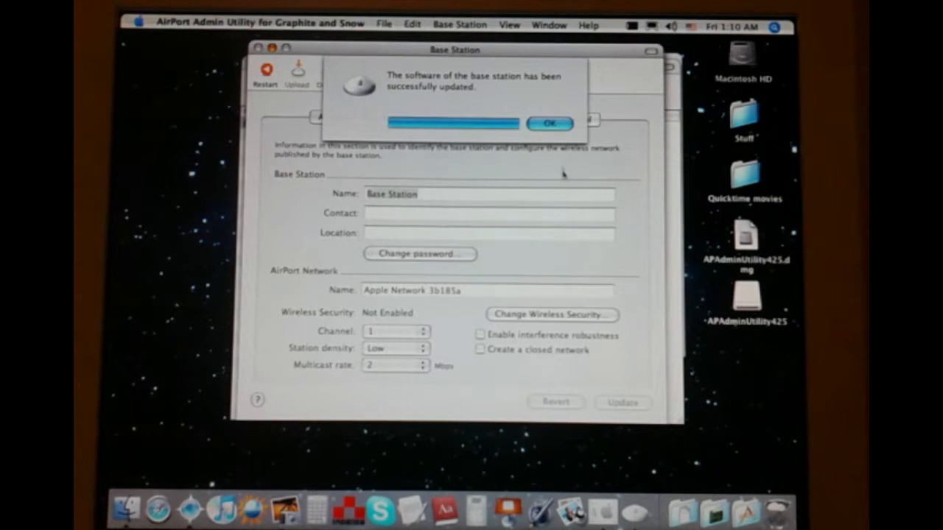
{"action": "left_click", "coordinate": [549, 124]}
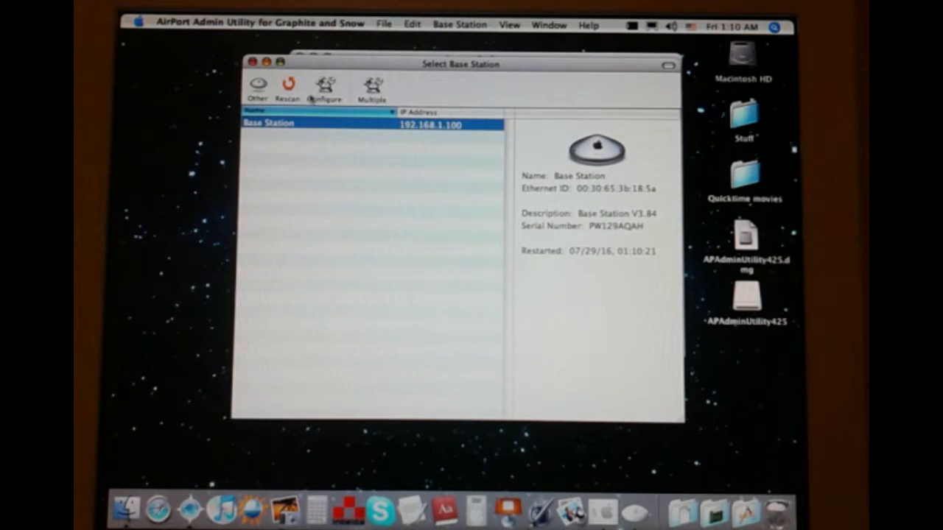
Step: Reopen the configuration window for the updated base station at 192.168.1.100
{"action": "left_click", "coordinate": [324, 82]}
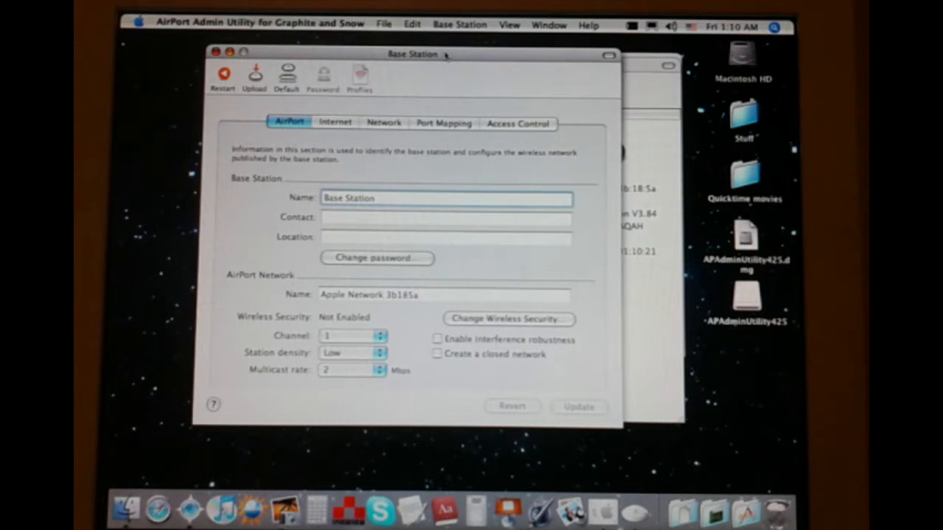
{"action": "mouse_move", "coordinate": [519, 324]}
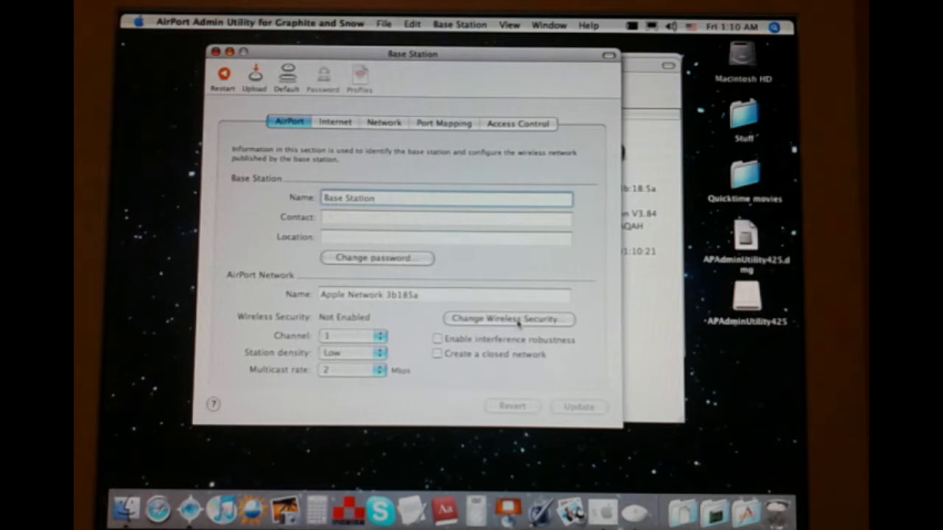
Step: Choose WEP with 40 bit encryption and enter the network password in both password fields
{"action": "left_click", "coordinate": [508, 318]}
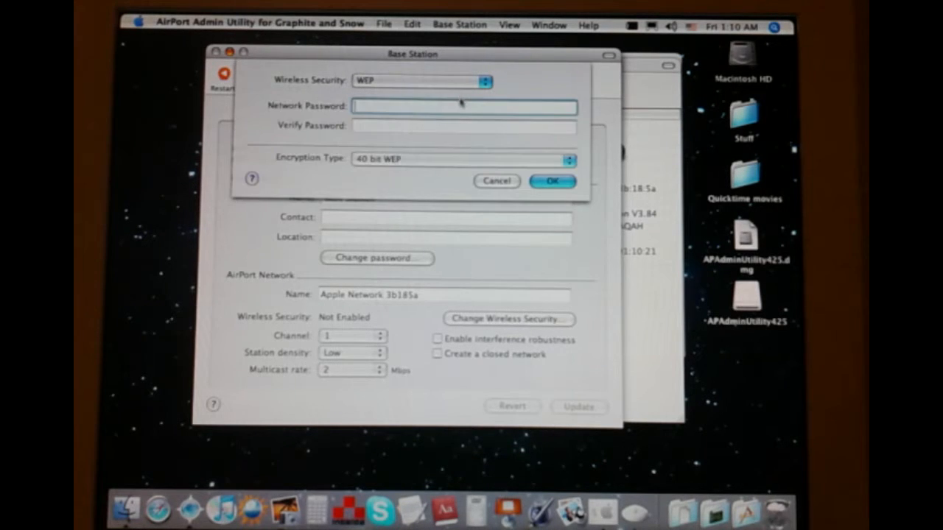
{"action": "left_click", "coordinate": [460, 159]}
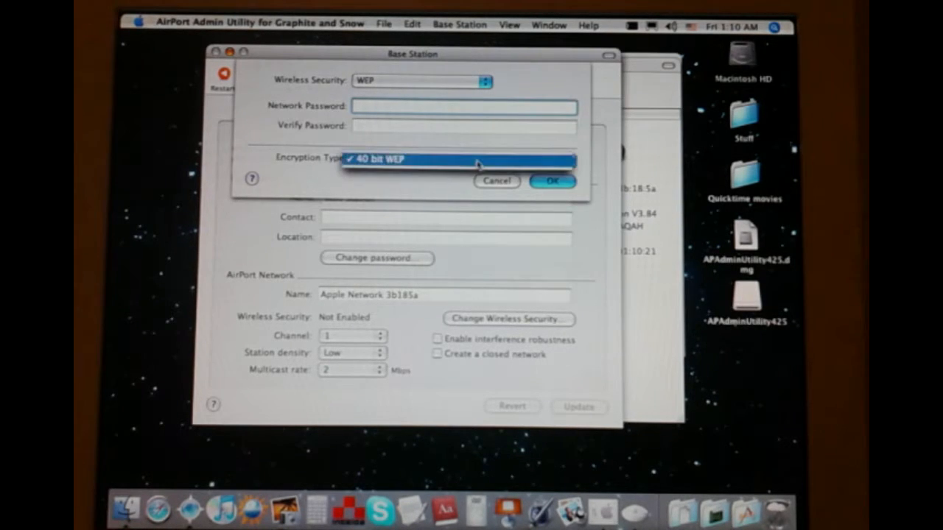
{"action": "left_click", "coordinate": [376, 159]}
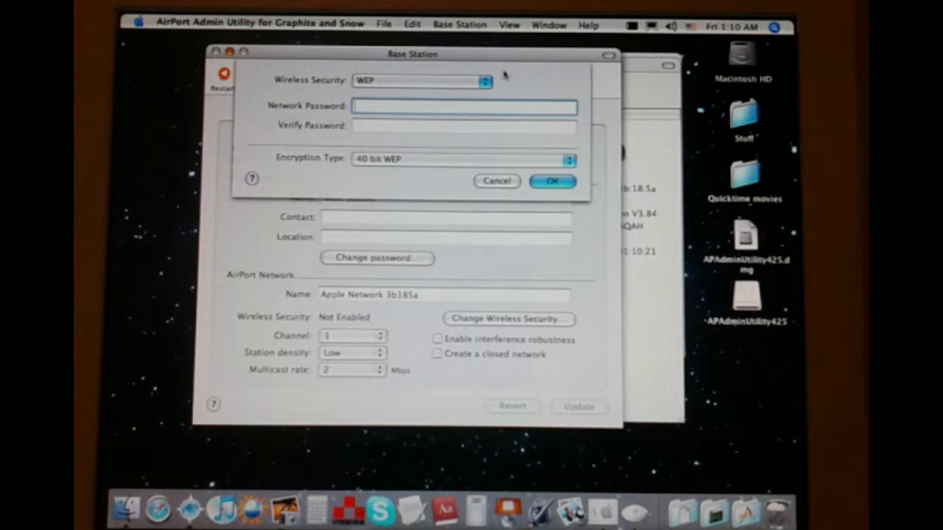
{"action": "type", "text": "•"}
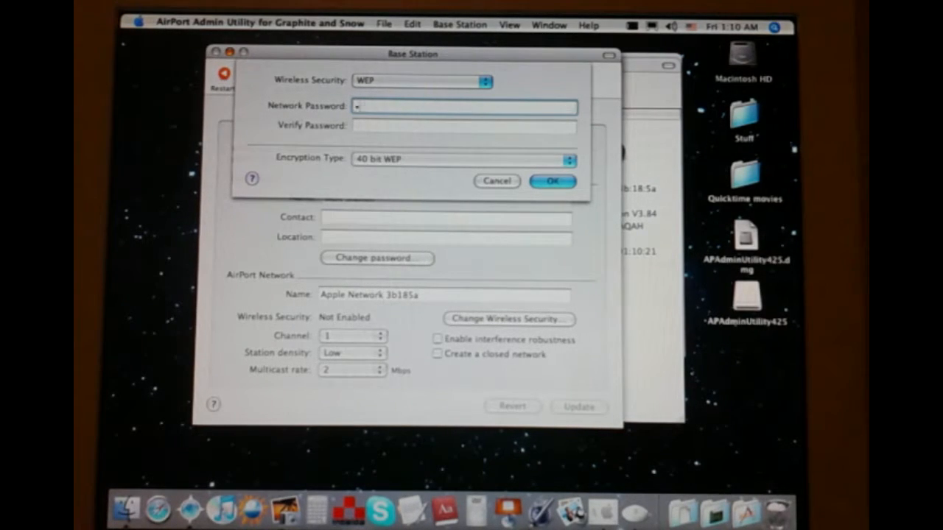
{"action": "type", "text": "••••••"}
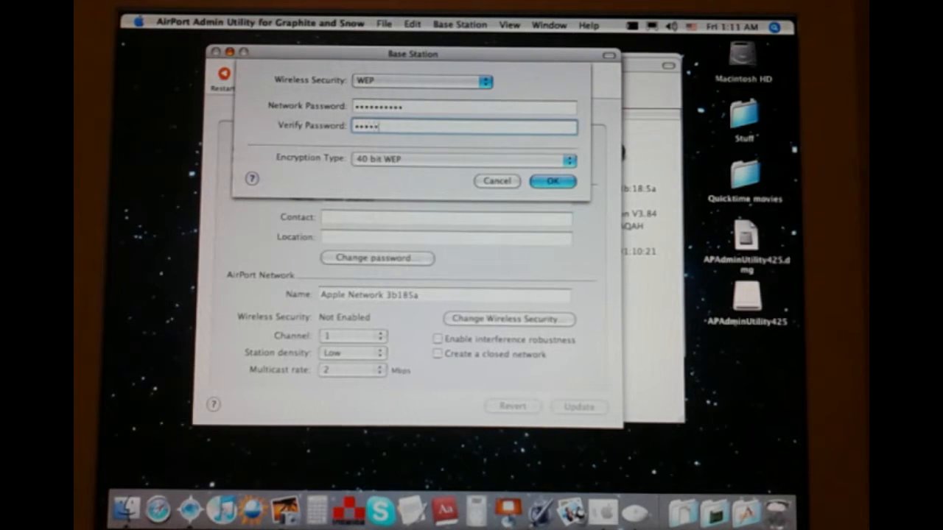
{"action": "type", "text": "••••••"}
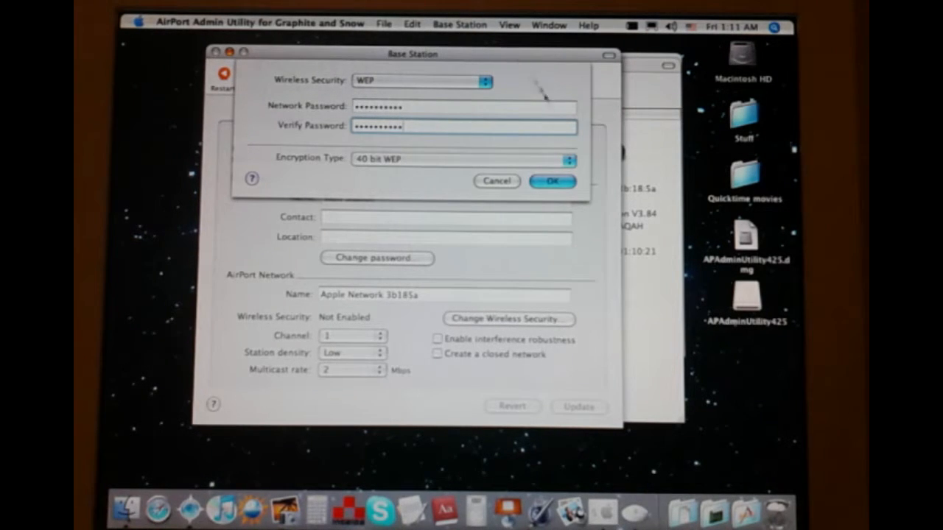
Step: Confirm the security settings, leave station density unchanged, and update the base station so it restarts
{"action": "left_click", "coordinate": [553, 181]}
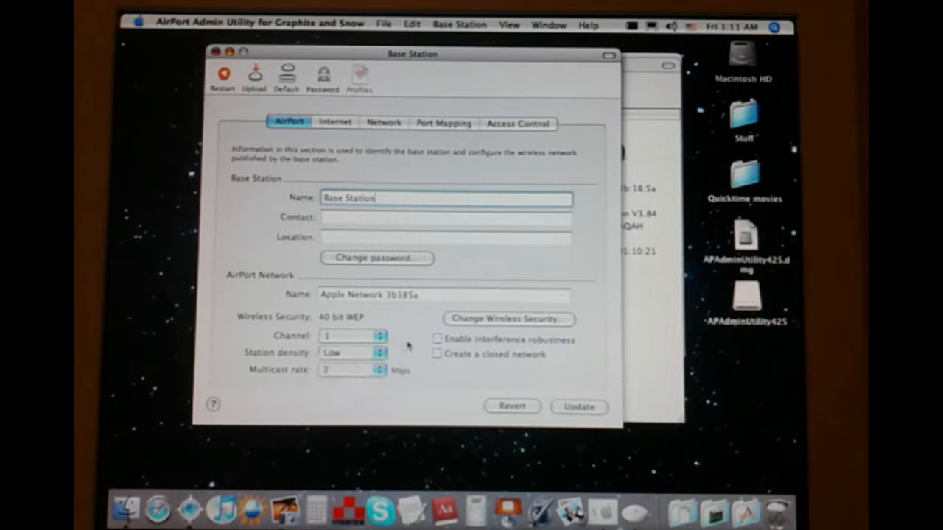
{"action": "left_click", "coordinate": [352, 352]}
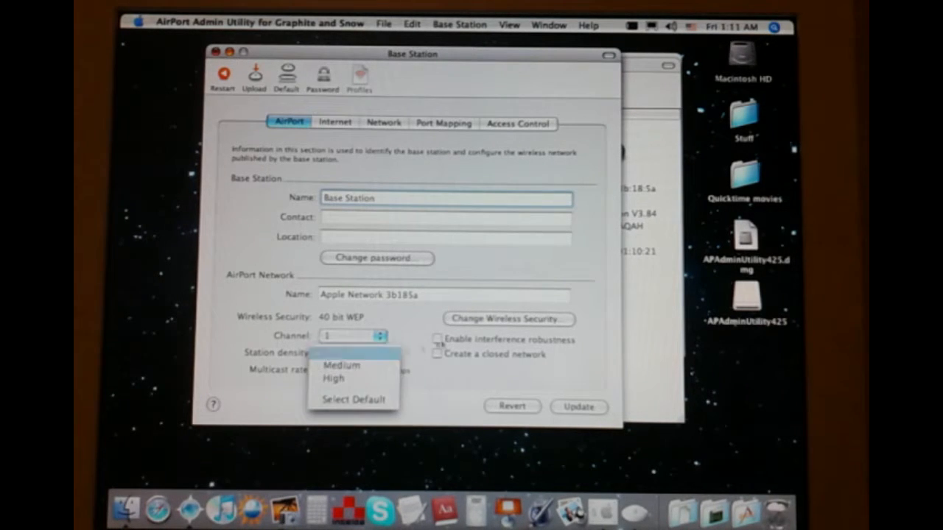
{"action": "left_click", "coordinate": [331, 352]}
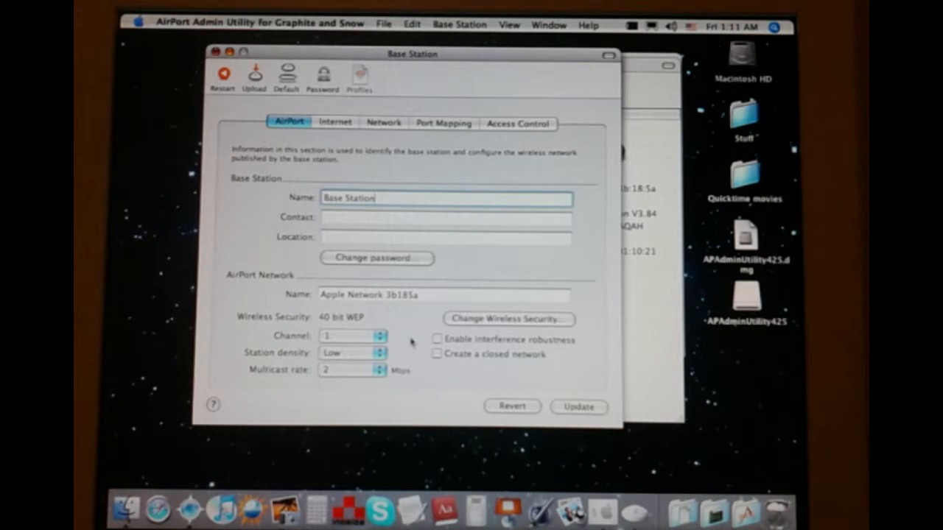
{"action": "left_click", "coordinate": [350, 369]}
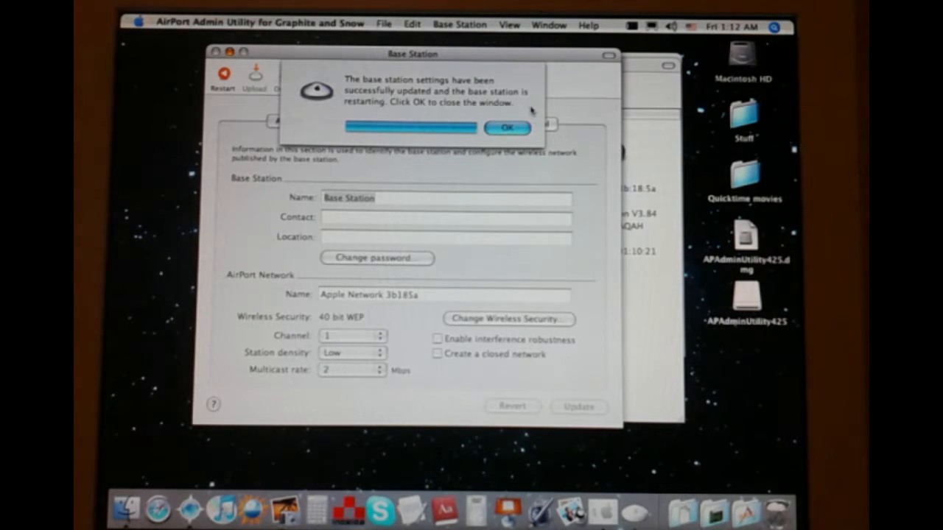
{"action": "mouse_move", "coordinate": [518, 73]}
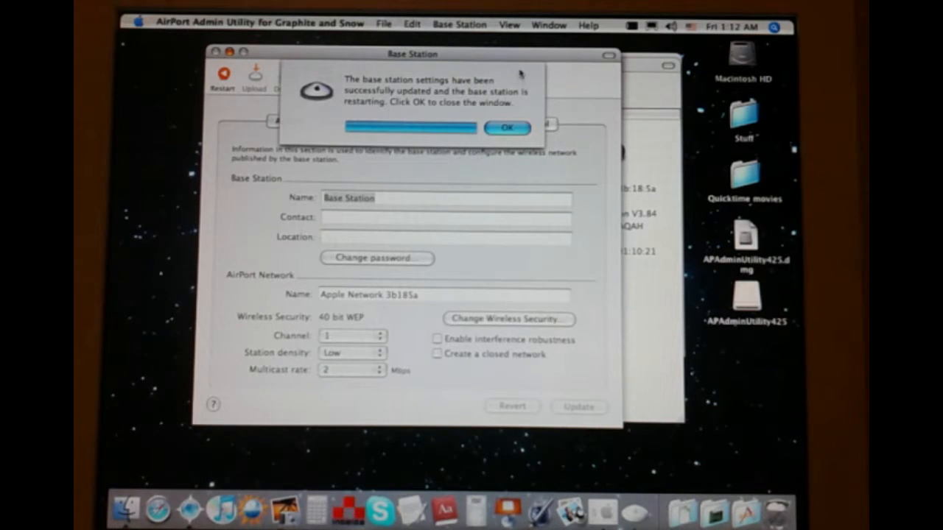
Step: Dismiss the update confirmation and quit AirPort Admin Utility
{"action": "left_click", "coordinate": [507, 127]}
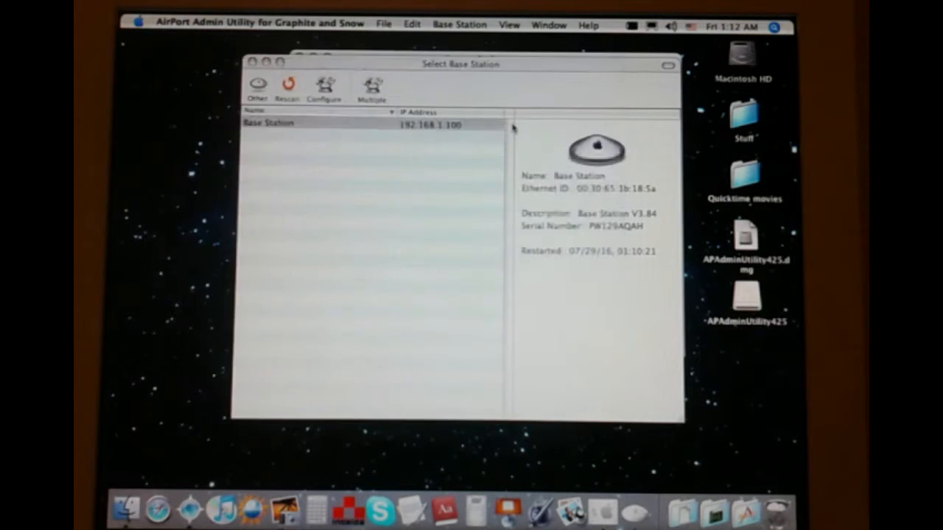
{"action": "left_click", "coordinate": [331, 122]}
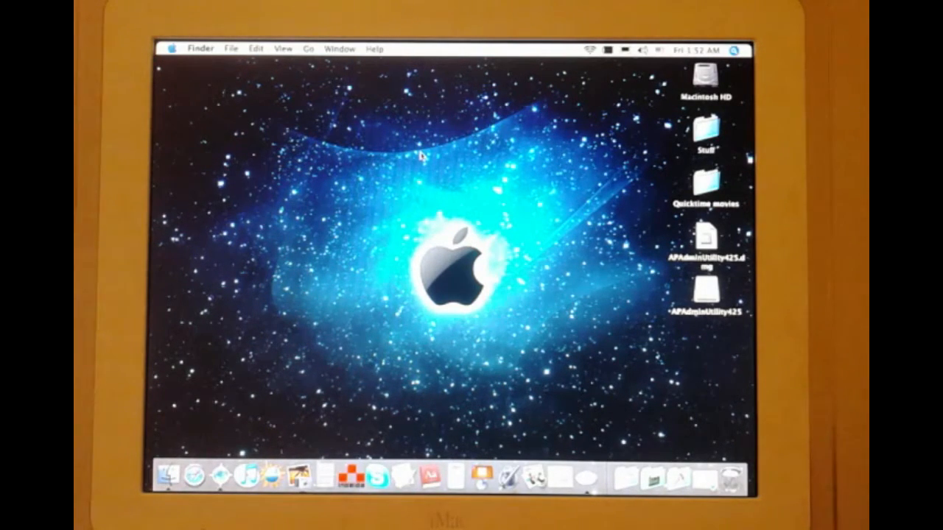
Step: Launch Camino from the Dock and load Google News to confirm internet access
{"action": "left_click", "coordinate": [586, 48]}
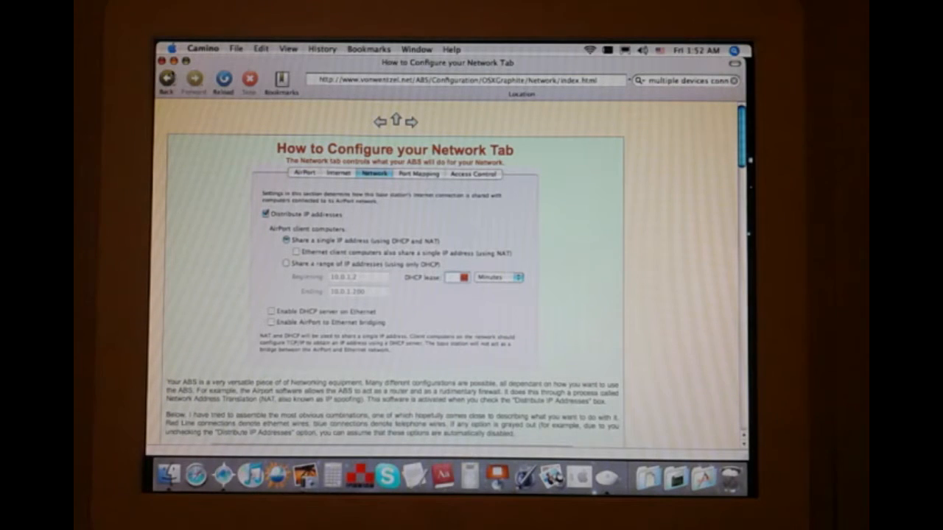
{"action": "left_click", "coordinate": [168, 77]}
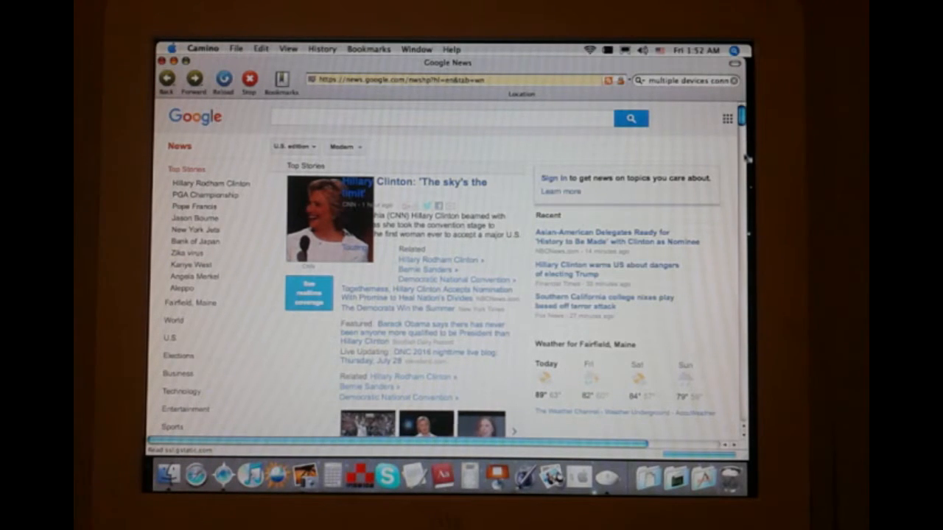
Step: Scroll through Google News, then rescan in AirPort Admin Utility, finding the base station at 10.0.1.1
{"action": "scroll", "scroll_direction": "down", "scroll_amount": 3}
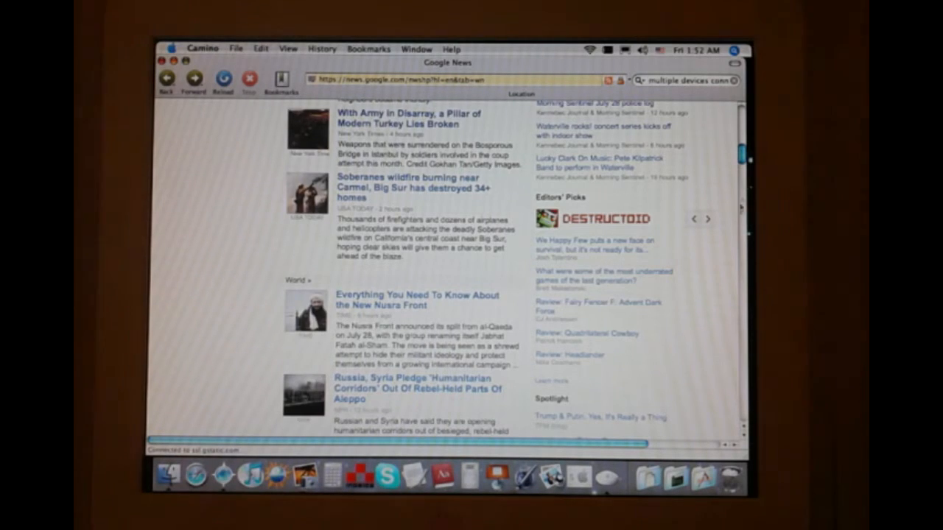
{"action": "scroll", "scroll_direction": "down", "scroll_amount": 3}
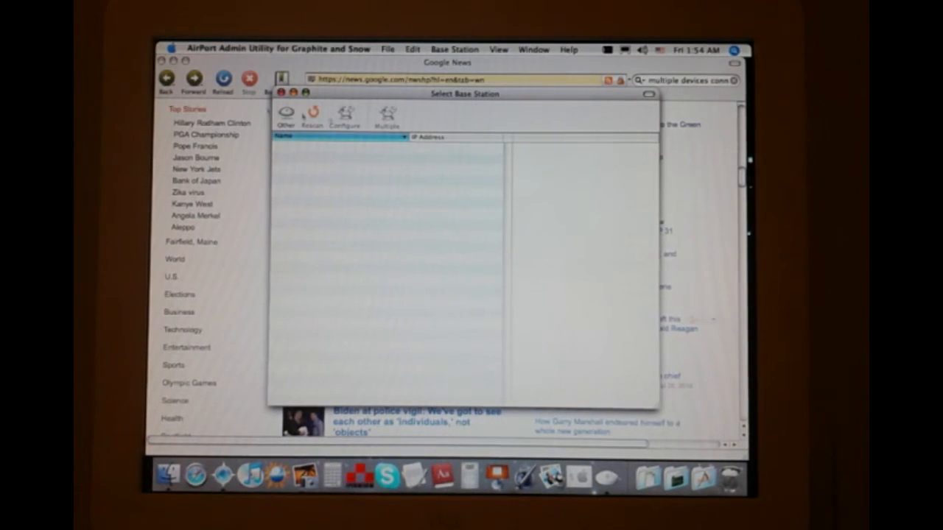
{"action": "left_click", "coordinate": [313, 115]}
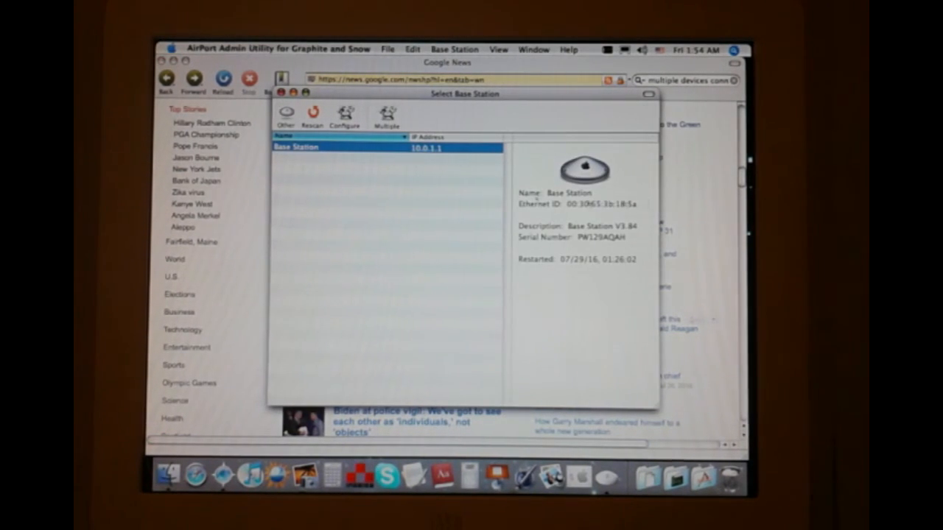